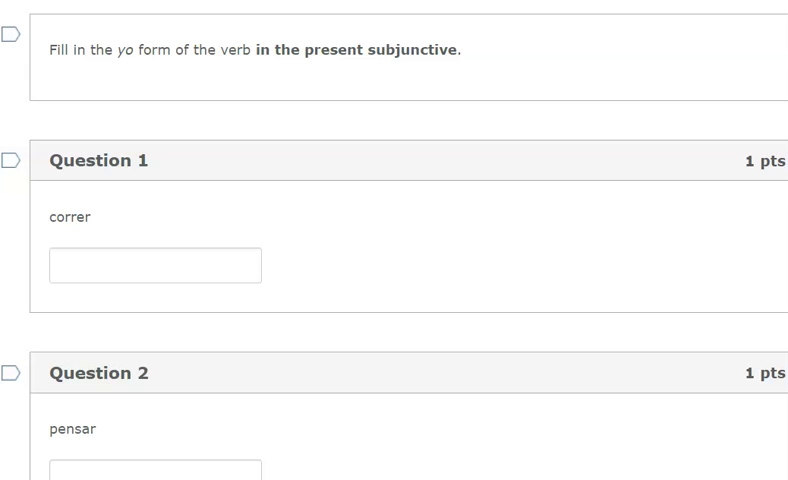
{"action": "mouse_move", "coordinate": [361, 316]}
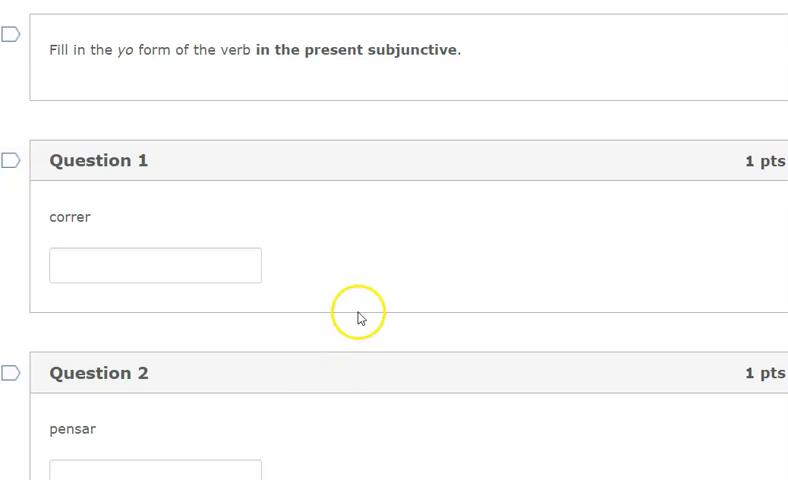
Fill the Question 1 (correr) answer box with 'yo corra'
{"action": "scroll", "scroll_direction": "up", "scroll_amount": 3}
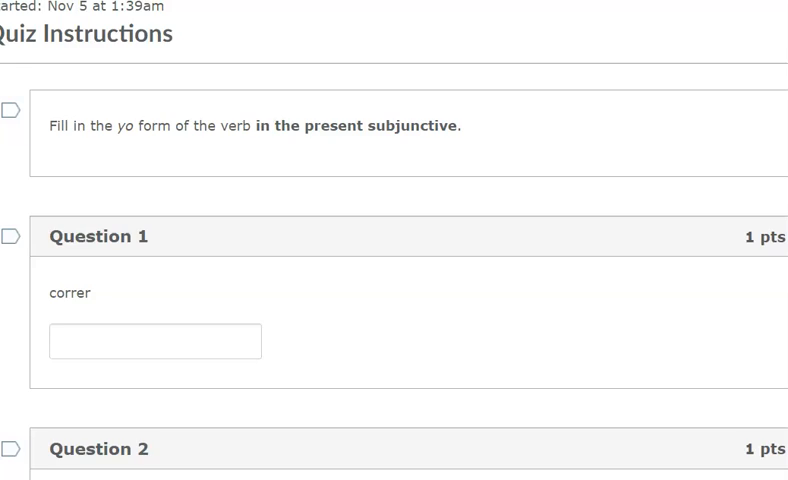
{"action": "scroll", "scroll_direction": "up", "scroll_amount": 3}
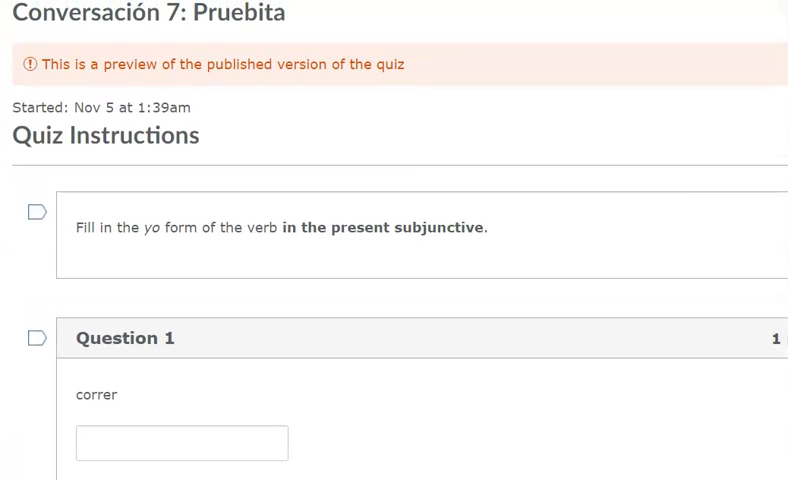
{"action": "scroll", "scroll_direction": "down", "scroll_amount": 3}
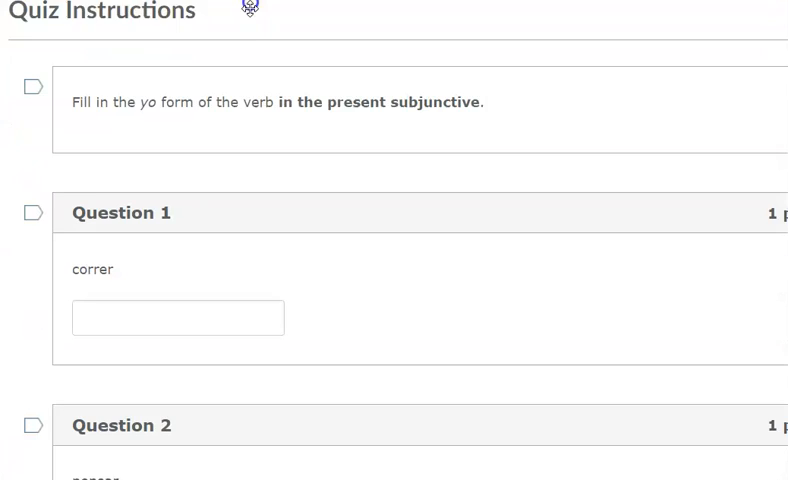
{"action": "scroll", "scroll_direction": "down", "scroll_amount": 3}
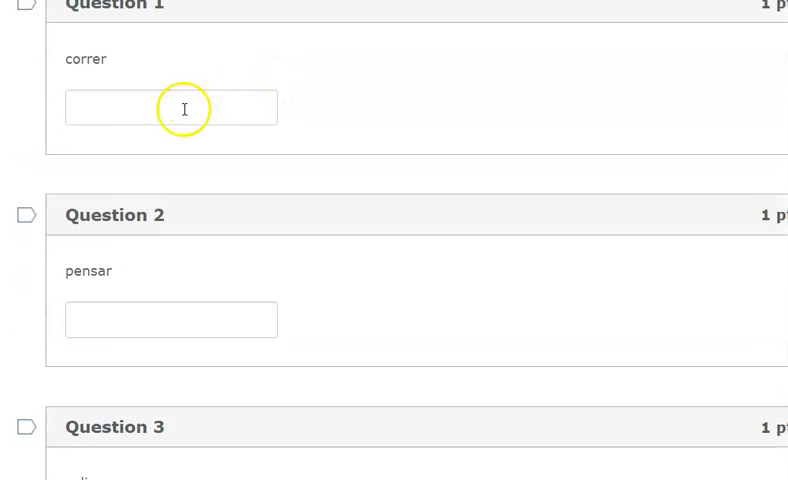
{"action": "scroll", "scroll_direction": "up", "scroll_amount": 3}
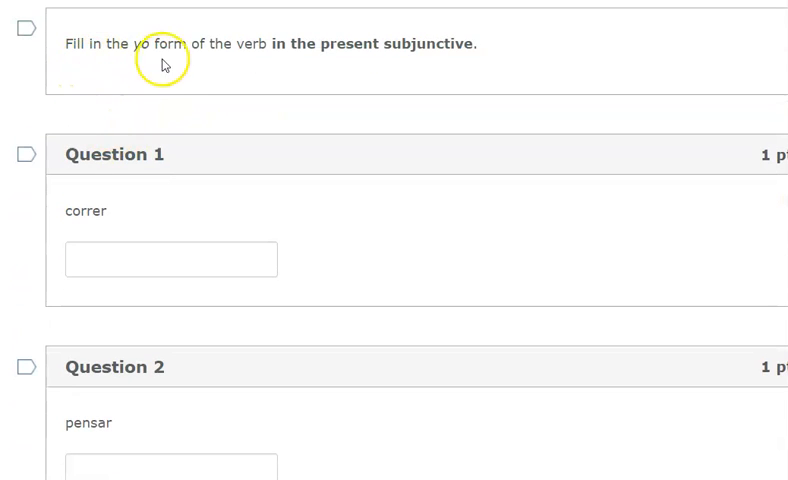
{"action": "mouse_move", "coordinate": [300, 44]}
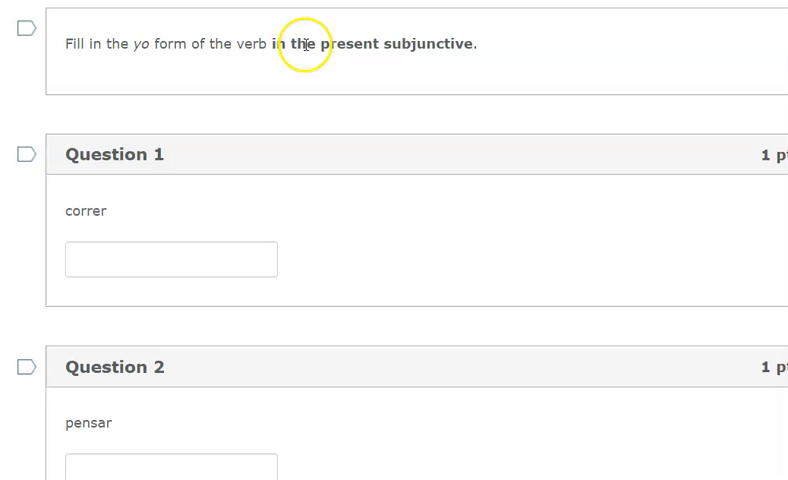
{"action": "scroll", "scroll_direction": "down", "scroll_amount": 3}
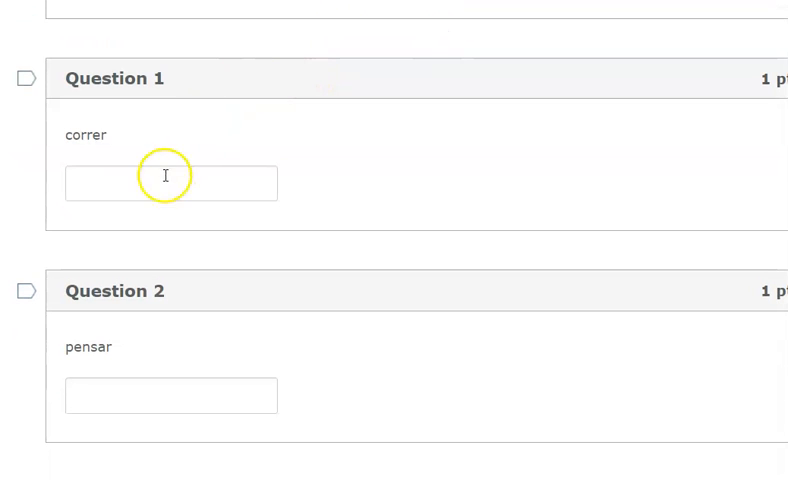
{"action": "scroll", "scroll_direction": "down", "scroll_amount": 3}
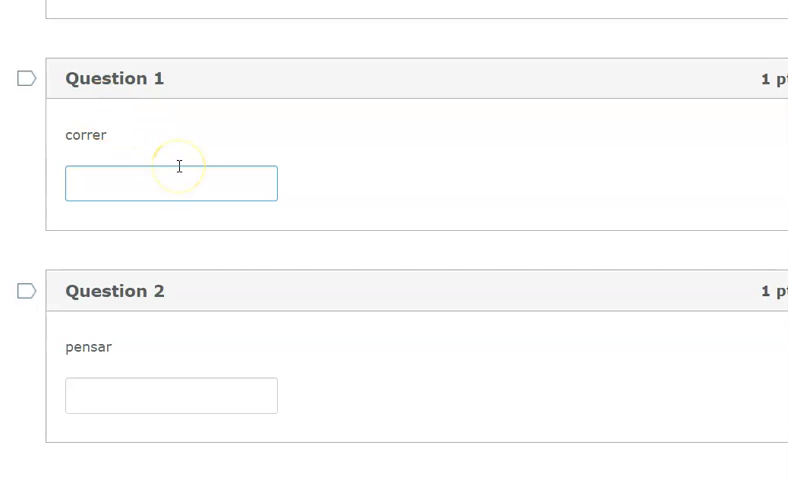
{"action": "type", "text": "yo"}
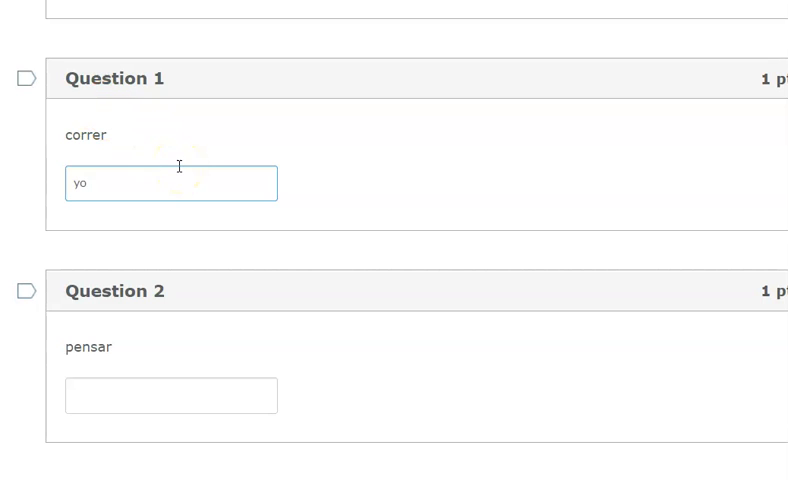
{"action": "type", "text": "d"}
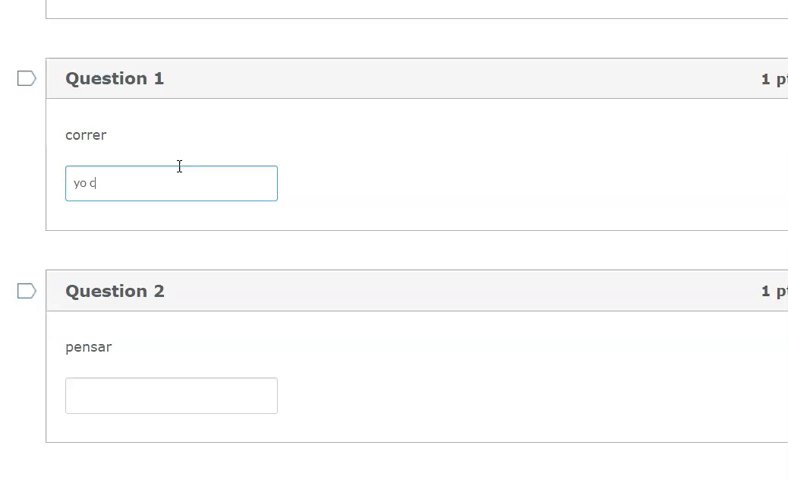
{"action": "type", "text": "orro"}
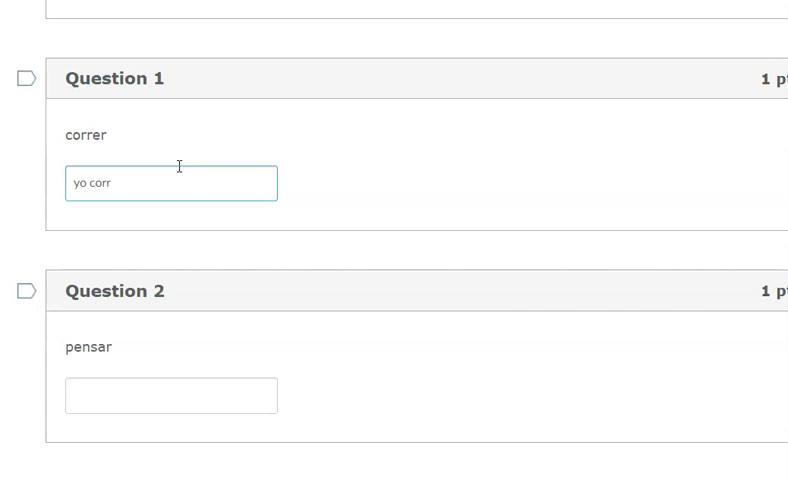
{"action": "type", "text": "al"}
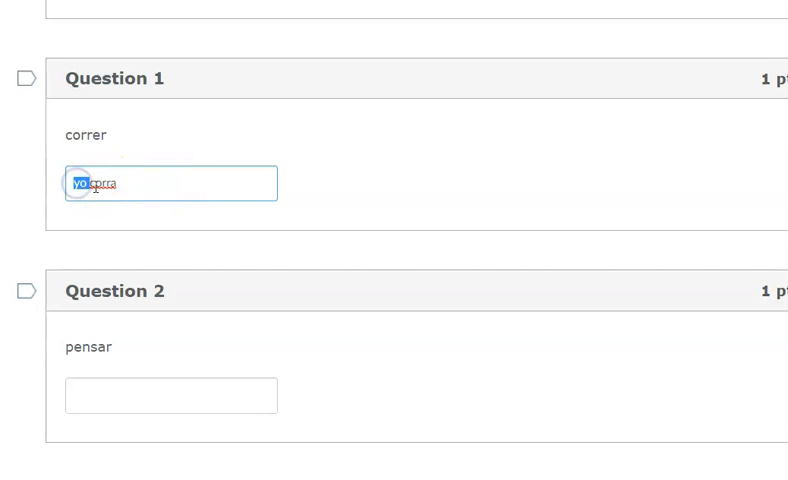
Enter 'piense' as the Question 2 (pensar) answer
{"action": "scroll", "scroll_direction": "down", "scroll_amount": 3}
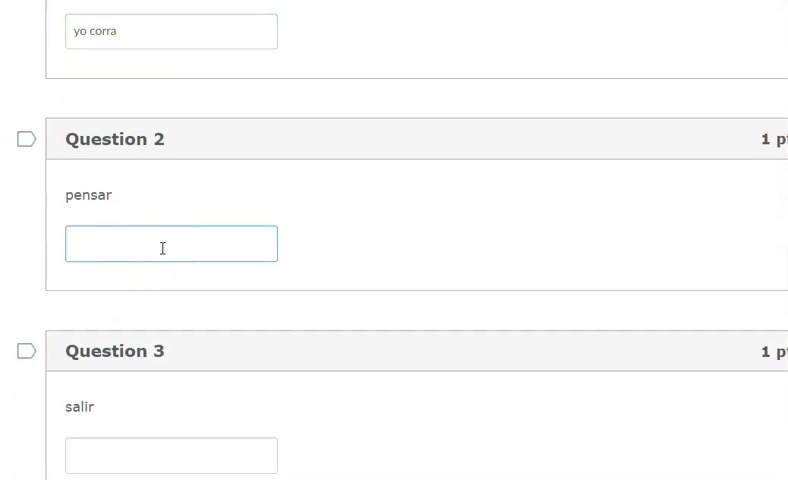
{"action": "type", "text": "yo pp"}
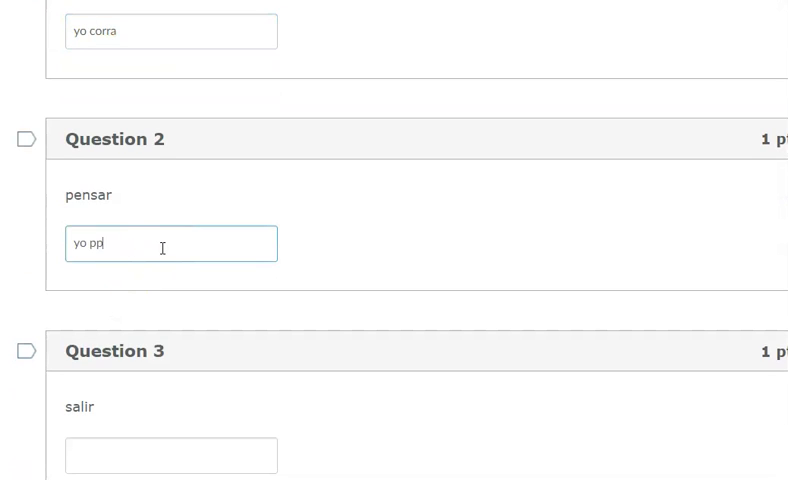
{"action": "type", "text": "pien"}
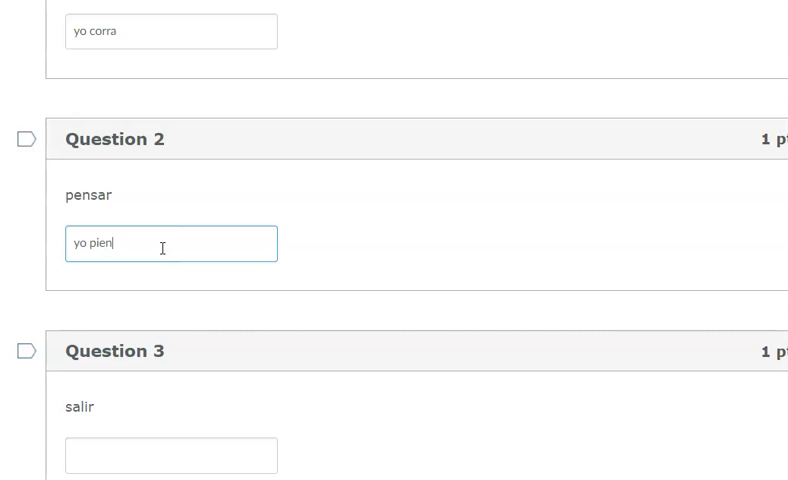
{"action": "type", "text": "se"}
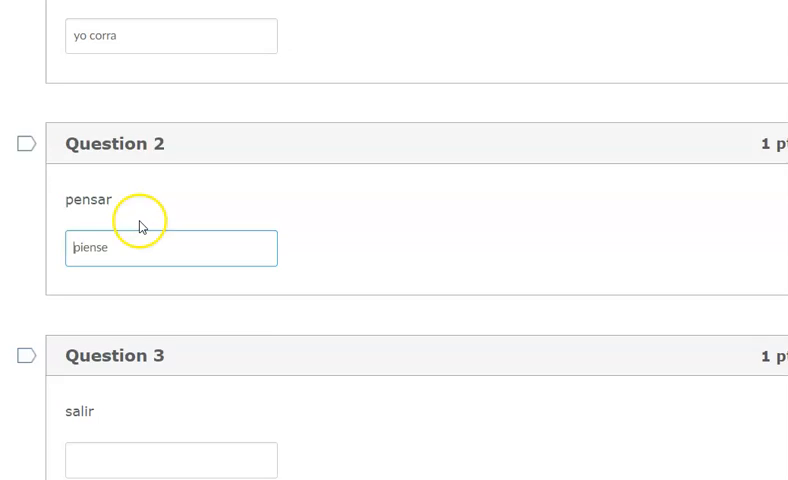
Enter 'salga' for Question 3 (salir)
{"action": "scroll", "scroll_direction": "up", "scroll_amount": 3}
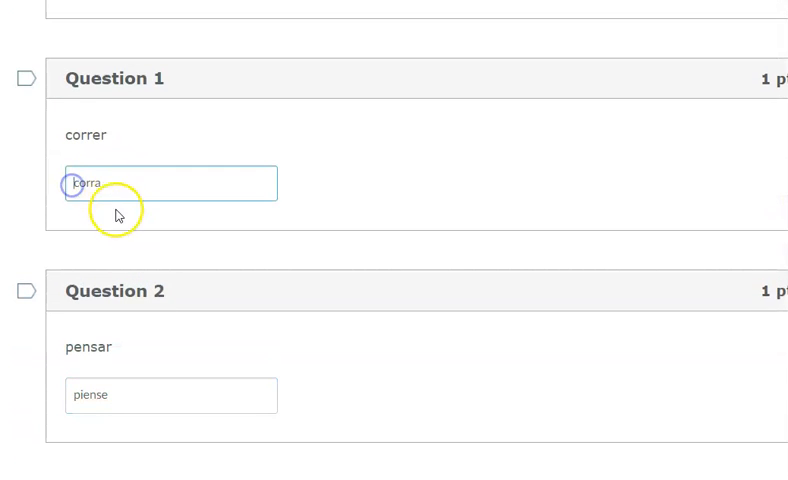
{"action": "scroll", "scroll_direction": "down", "scroll_amount": 3}
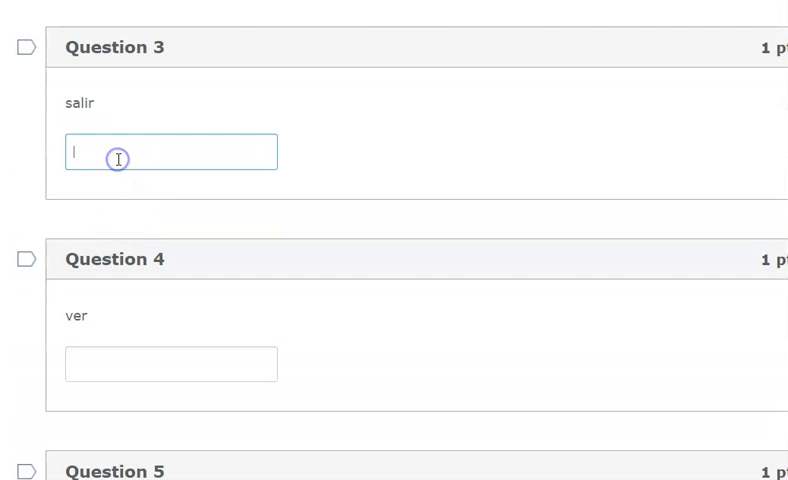
{"action": "type", "text": "salga"}
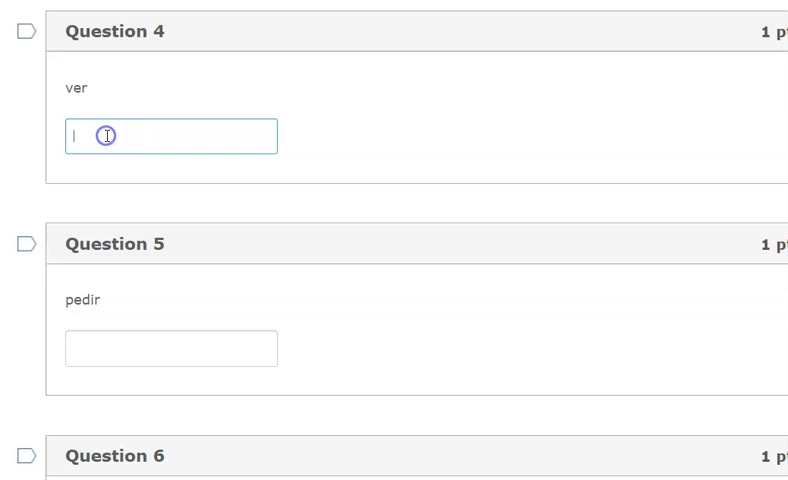
Fill Question 4 (ver) with 'vea', clear stray letters, and scroll toward Question 5
{"action": "type", "text": "vea"}
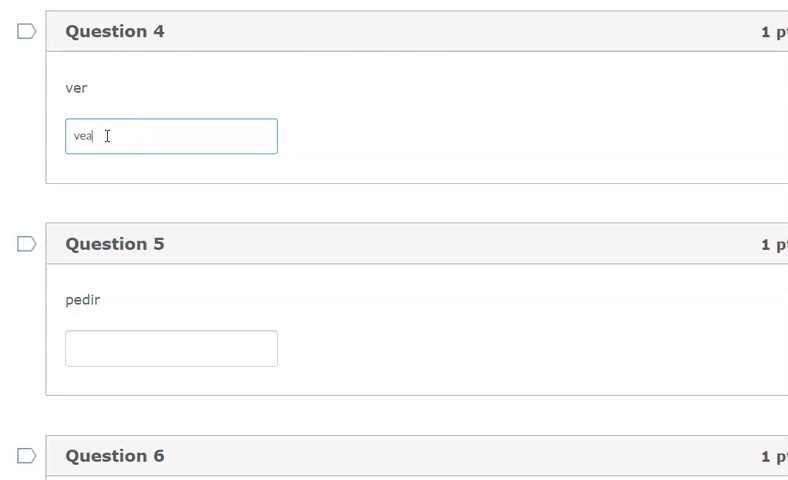
{"action": "mouse_move", "coordinate": [208, 198]}
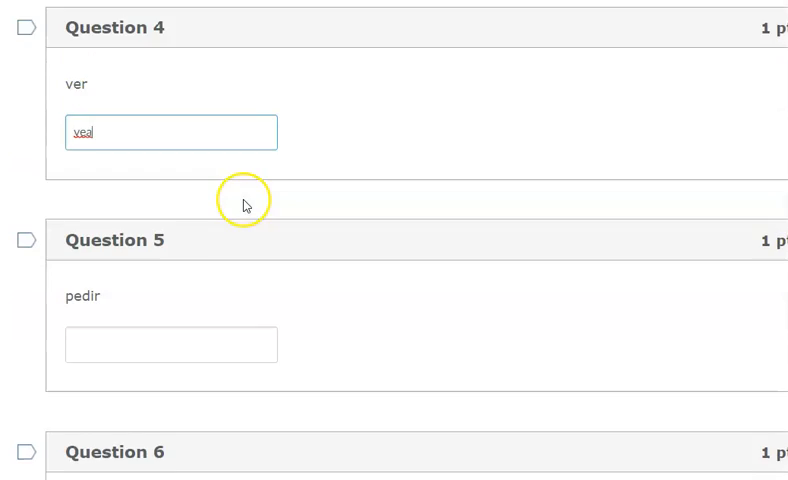
{"action": "scroll", "scroll_direction": "up", "scroll_amount": 3}
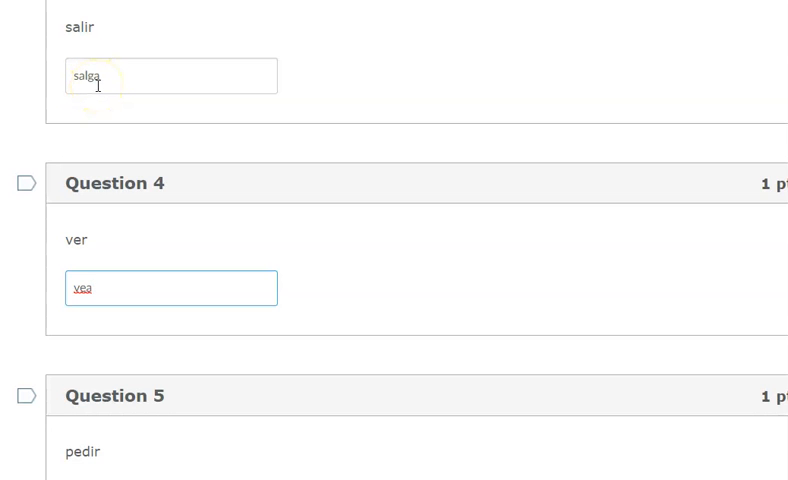
{"action": "mouse_move", "coordinate": [140, 107]}
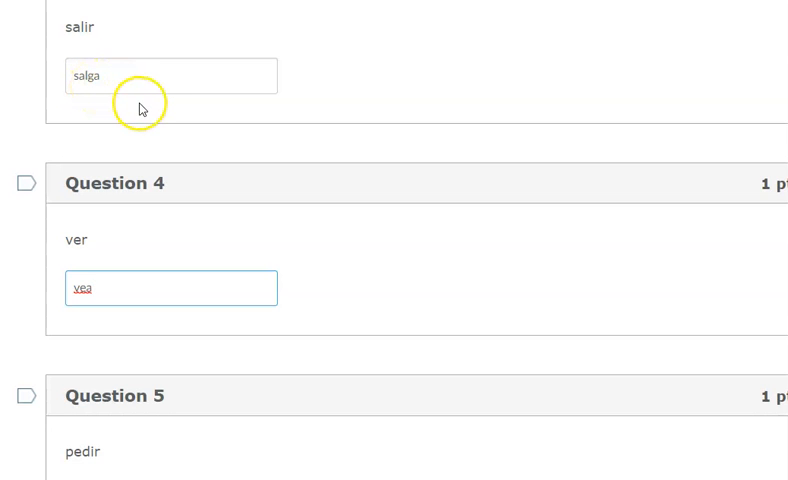
{"action": "mouse_move", "coordinate": [106, 91]}
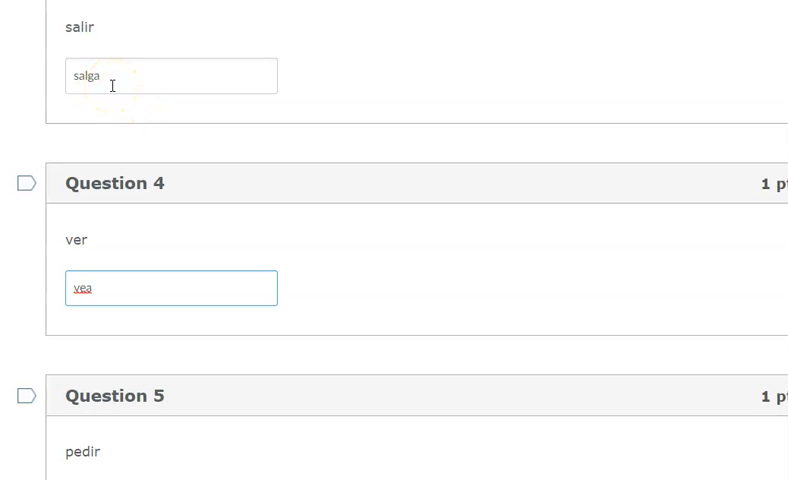
{"action": "type", "text": "l"}
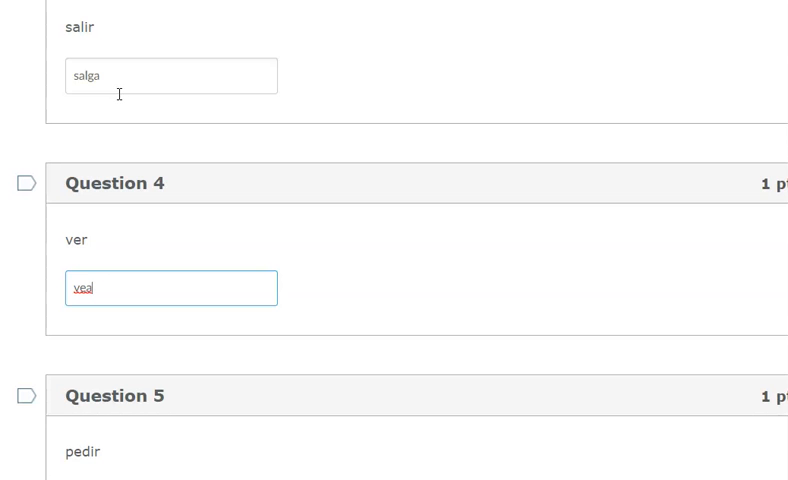
{"action": "mouse_move", "coordinate": [121, 100]}
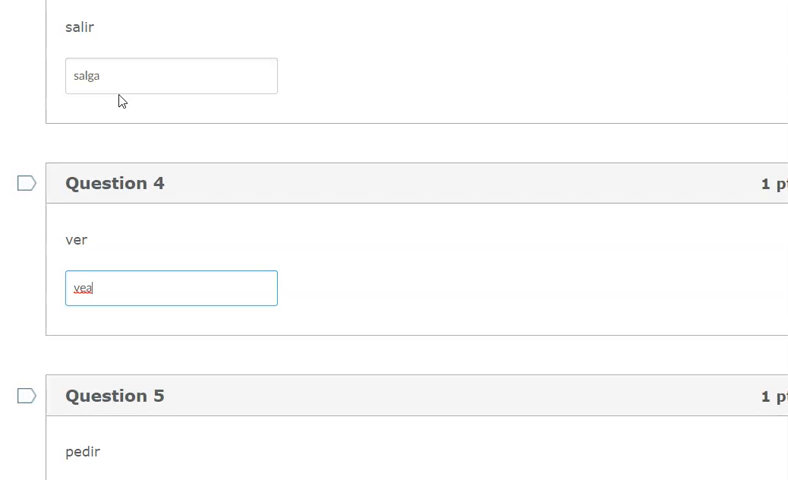
{"action": "key", "text": "Backspace"}
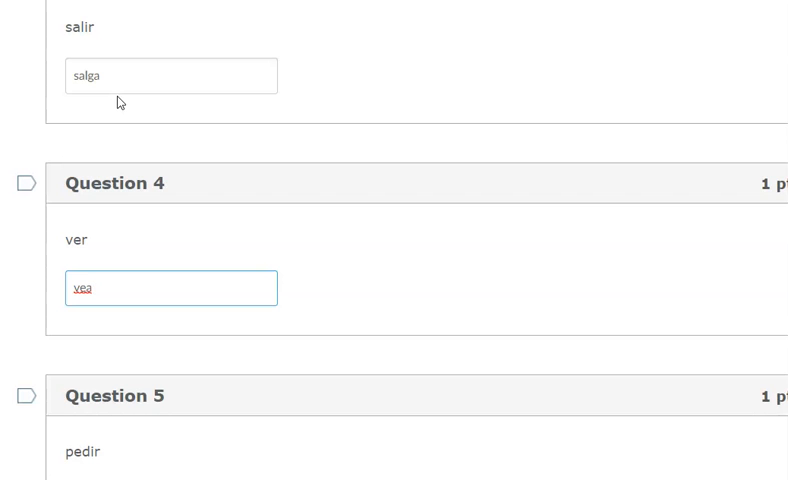
{"action": "type", "text": "l"}
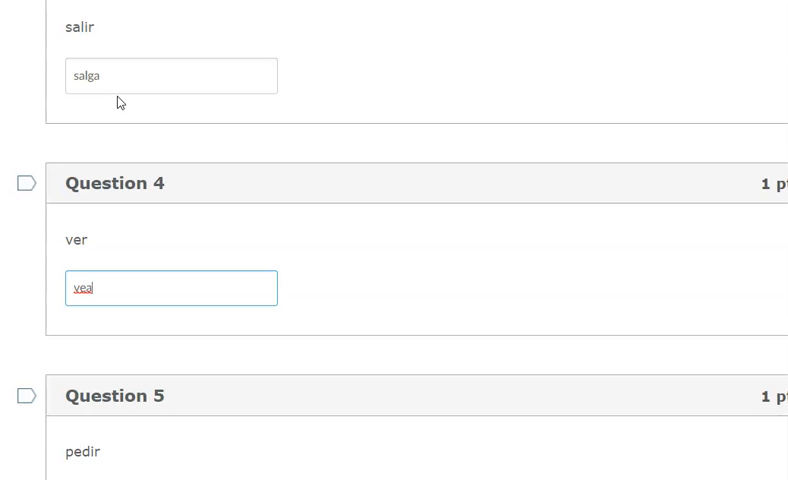
{"action": "scroll", "scroll_direction": "up", "scroll_amount": 3}
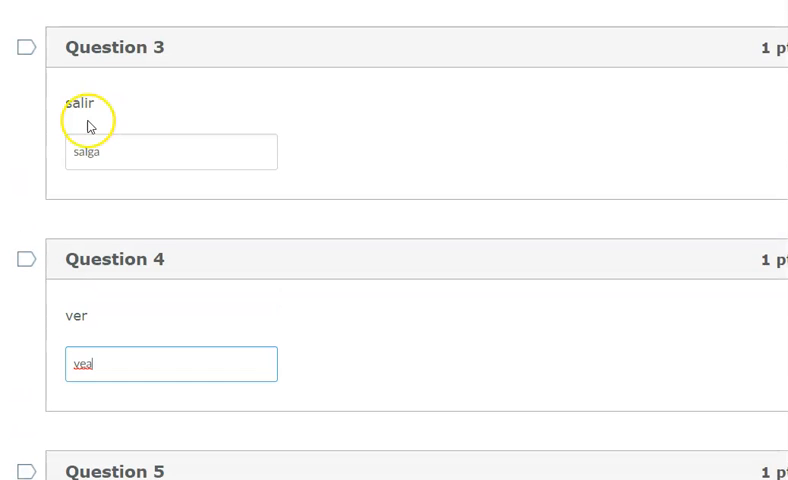
{"action": "key", "text": "Backspace"}
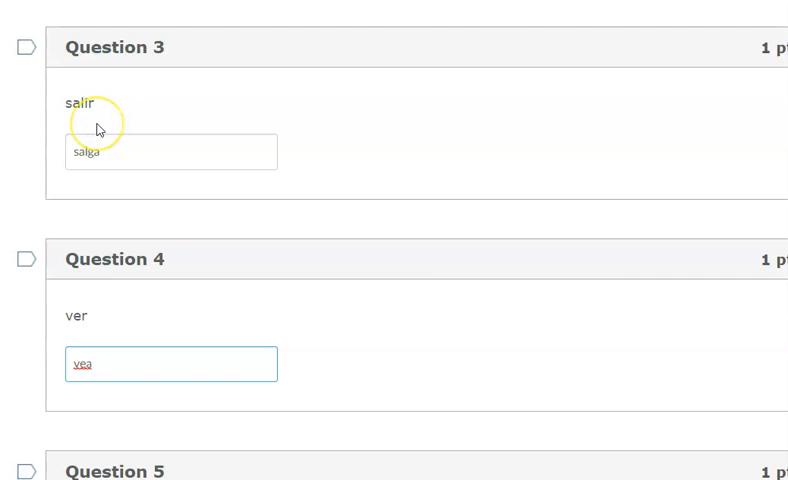
{"action": "scroll", "scroll_direction": "down", "scroll_amount": 3}
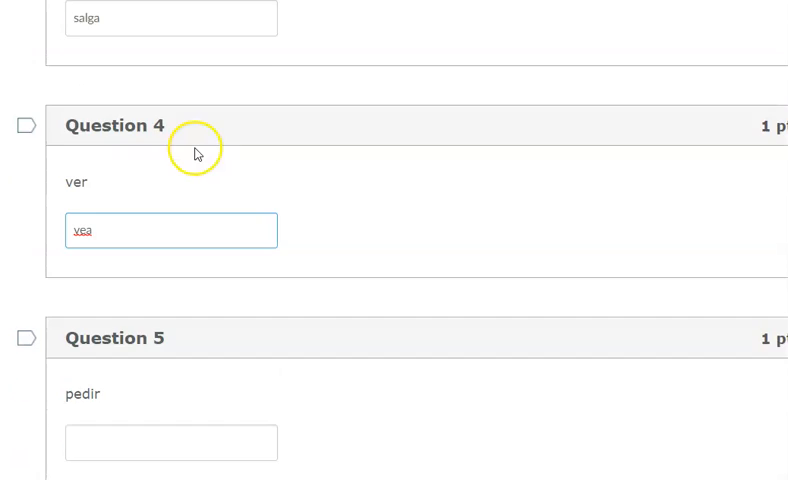
{"action": "scroll", "scroll_direction": "down", "scroll_amount": 3}
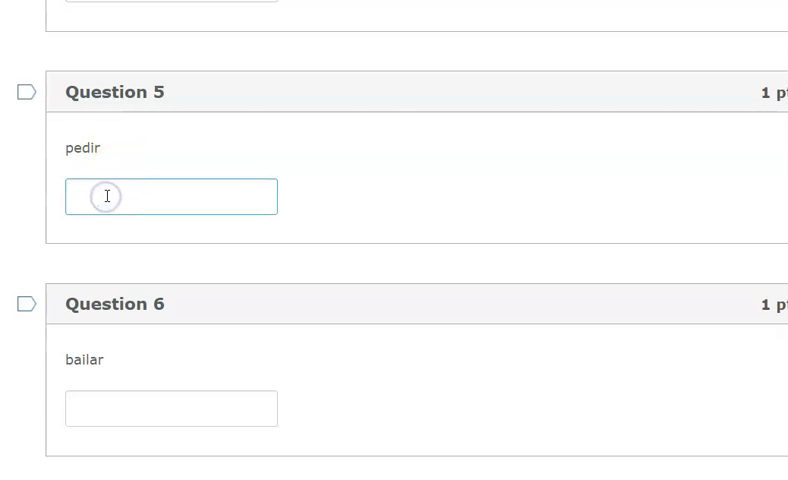
{"action": "type", "text": "pid"}
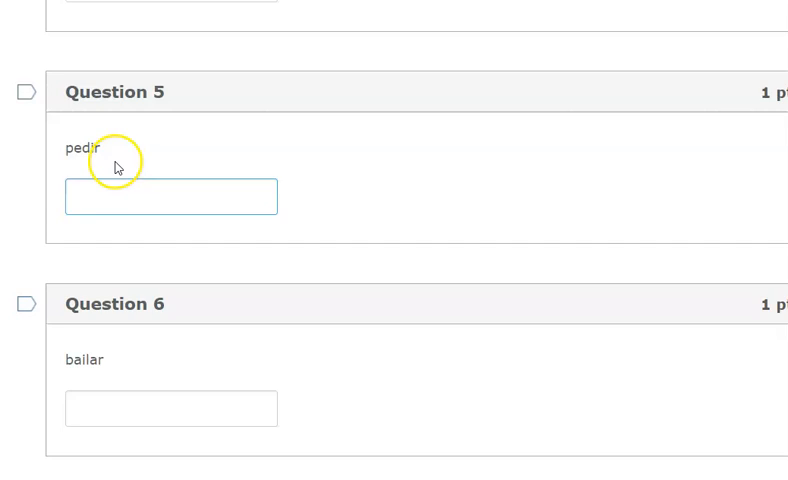
{"action": "scroll", "scroll_direction": "down", "scroll_amount": 3}
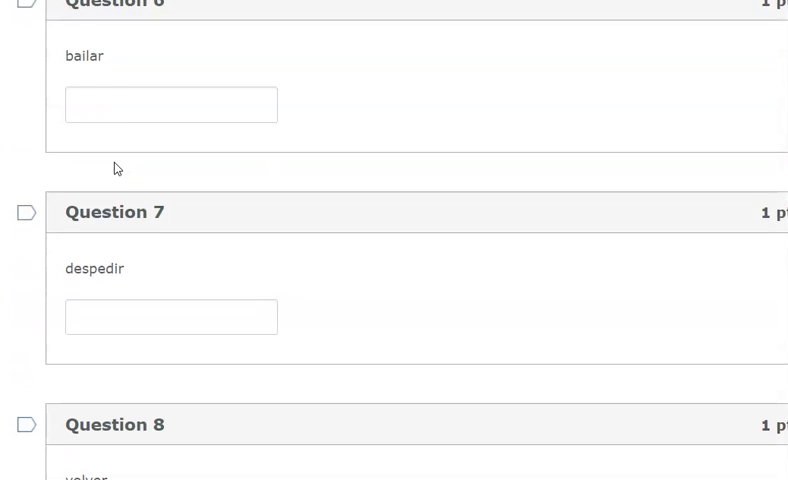
{"action": "scroll", "scroll_direction": "down", "scroll_amount": 3}
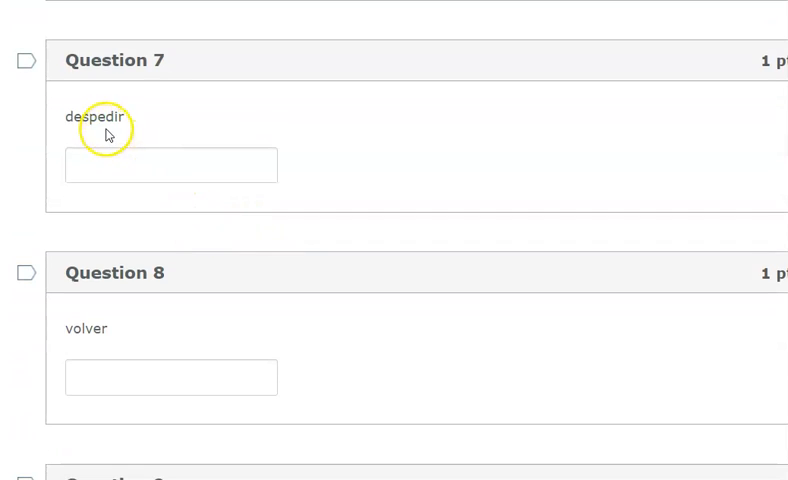
{"action": "scroll", "scroll_direction": "up", "scroll_amount": 3}
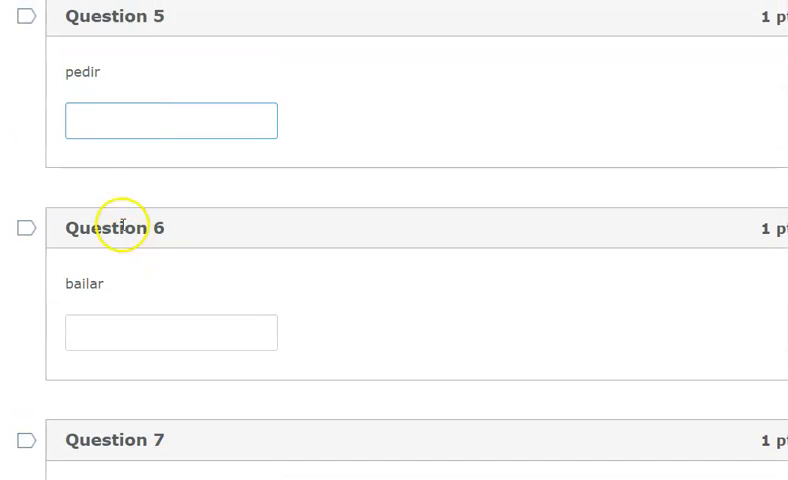
{"action": "scroll", "scroll_direction": "down", "scroll_amount": 3}
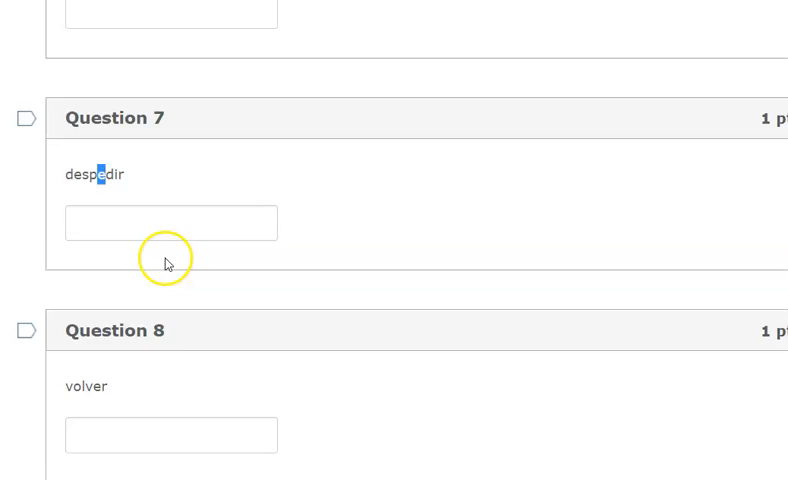
{"action": "scroll", "scroll_direction": "down", "scroll_amount": 3}
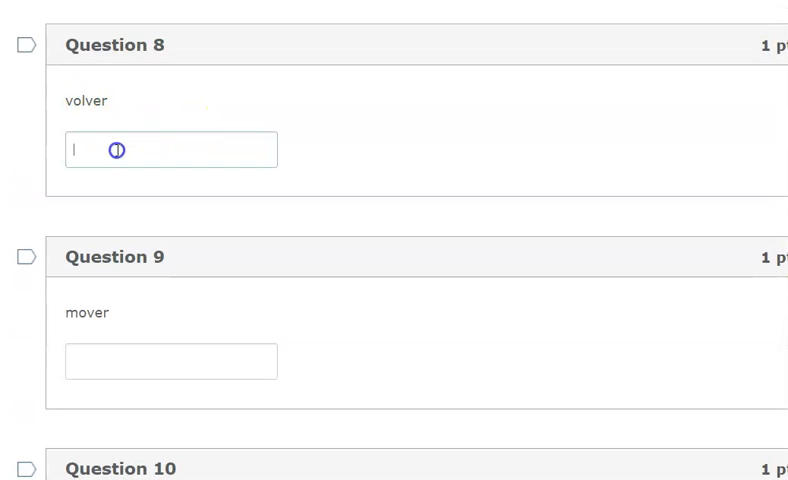
{"action": "type", "text": "vue"}
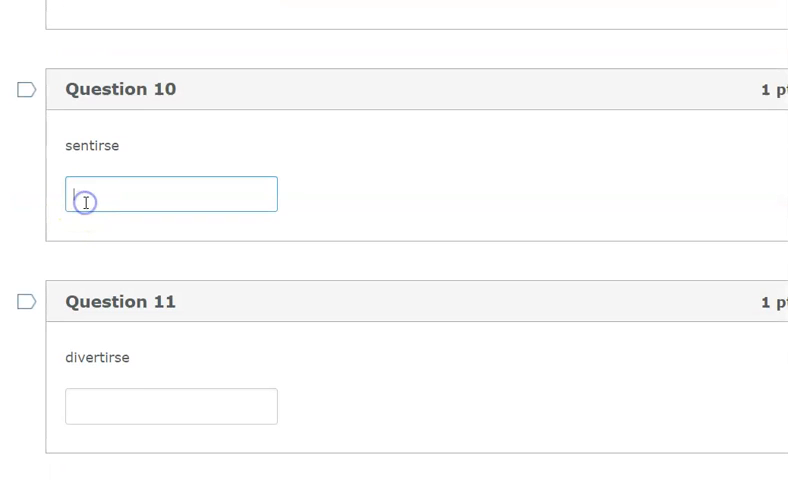
{"action": "type", "text": "me"}
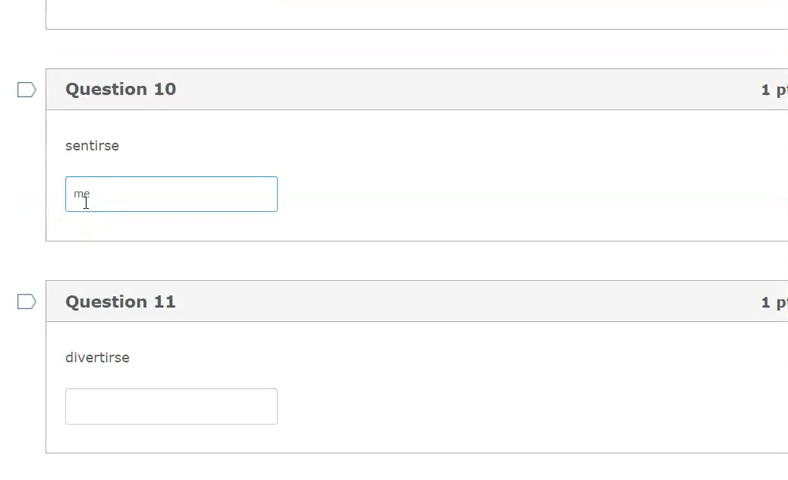
{"action": "type", "text": "s"}
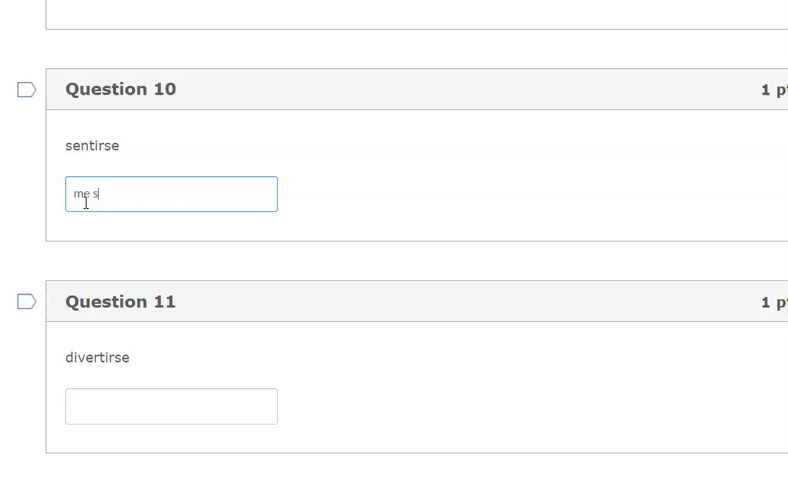
{"action": "type", "text": "ie"}
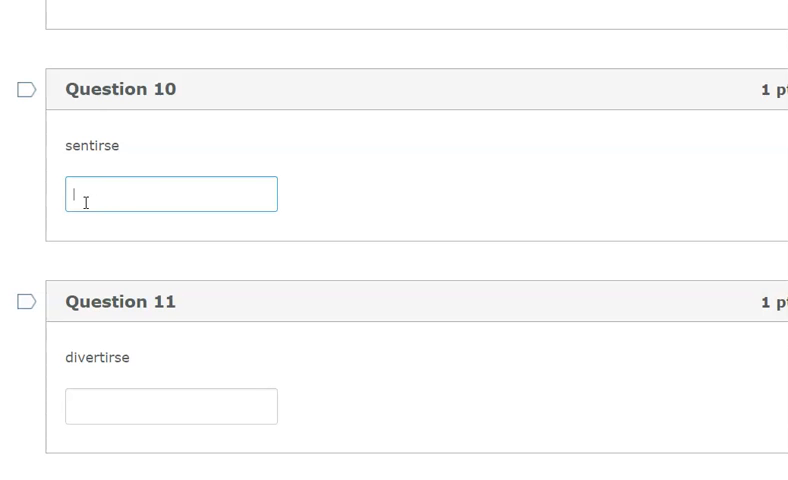
{"action": "scroll", "scroll_direction": "down", "scroll_amount": 3}
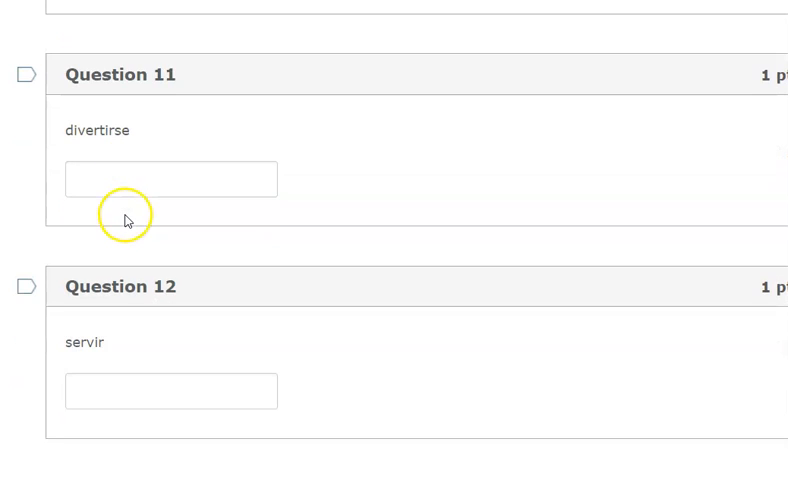
{"action": "left_click", "coordinate": [171, 179]}
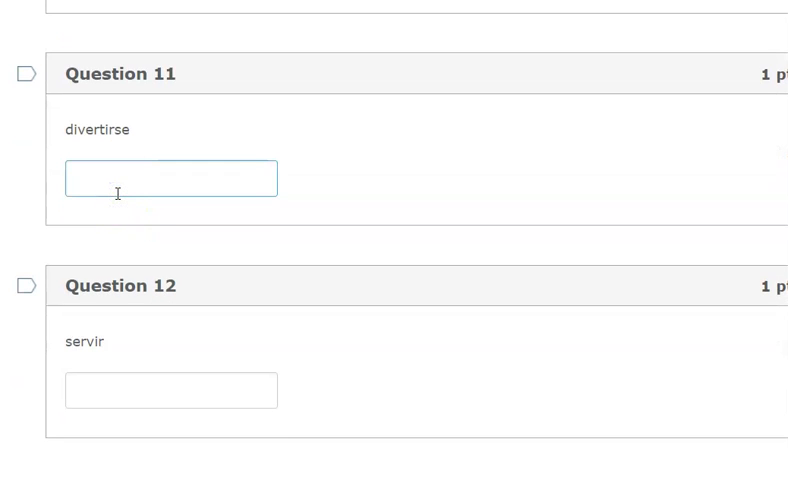
{"action": "type", "text": "me"}
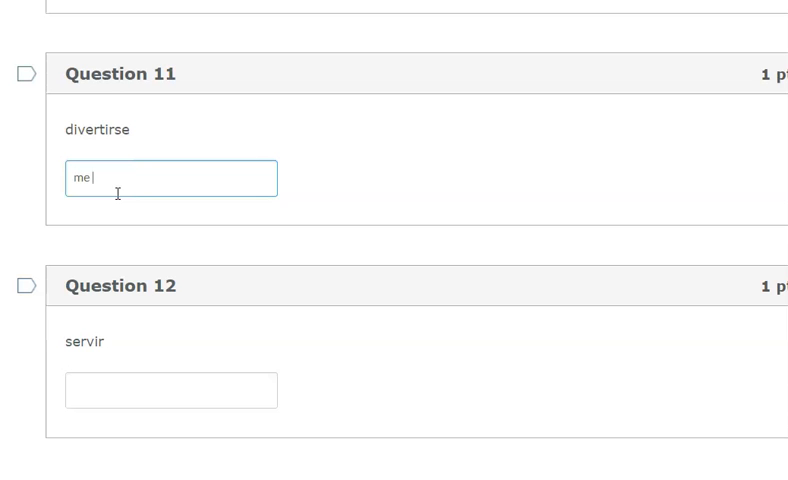
{"action": "type", "text": "divi"}
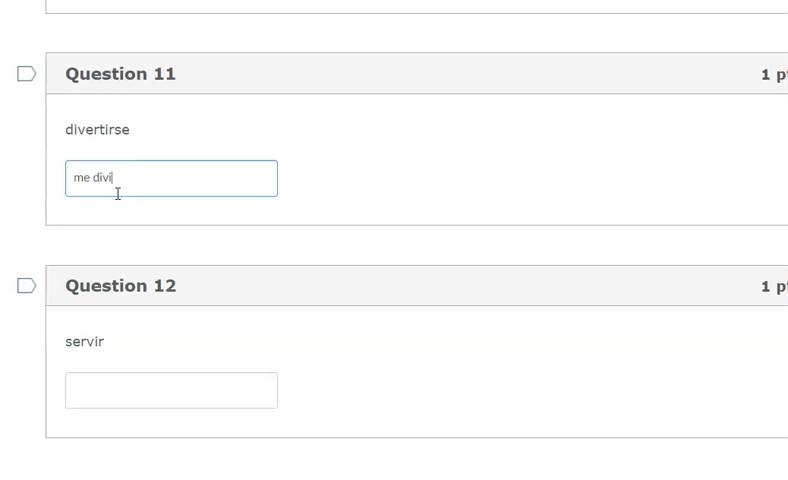
{"action": "type", "text": "ert"}
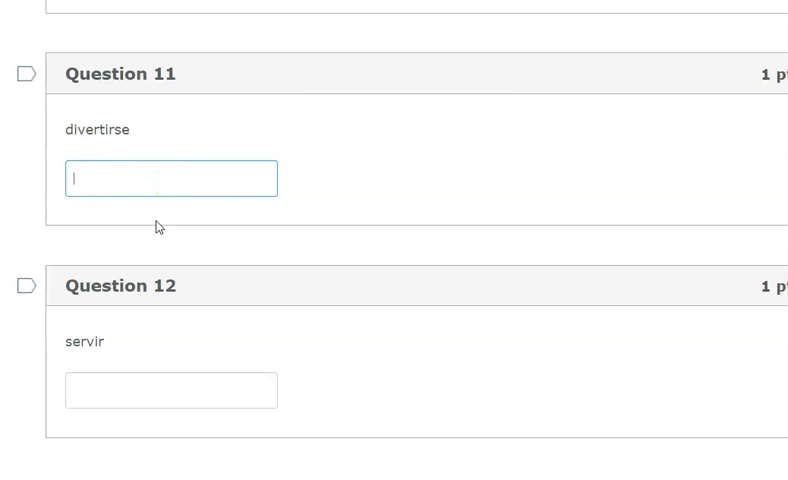
{"action": "left_click", "coordinate": [172, 305]}
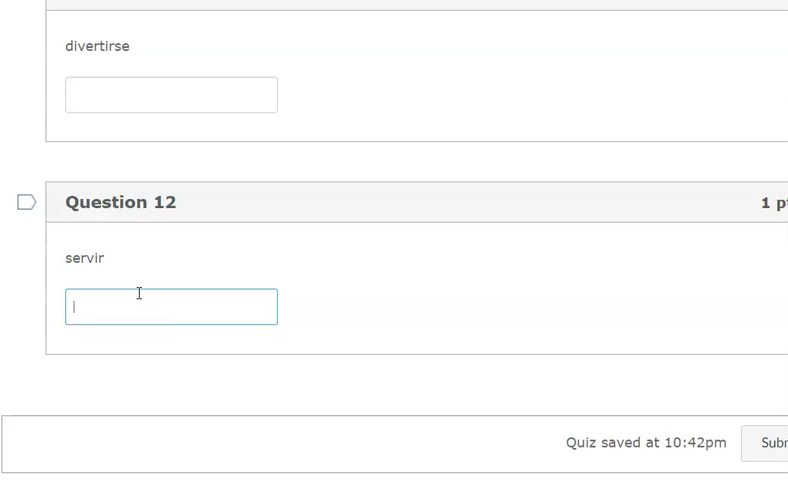
{"action": "type", "text": "sil"}
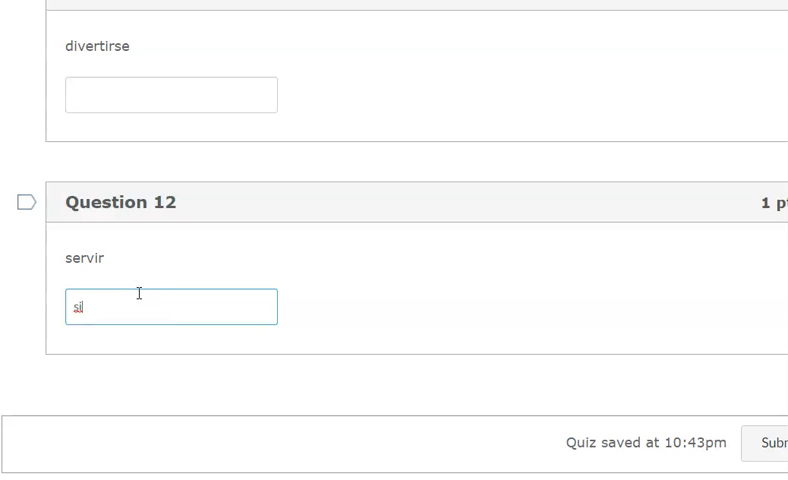
{"action": "type", "text": "sirv"}
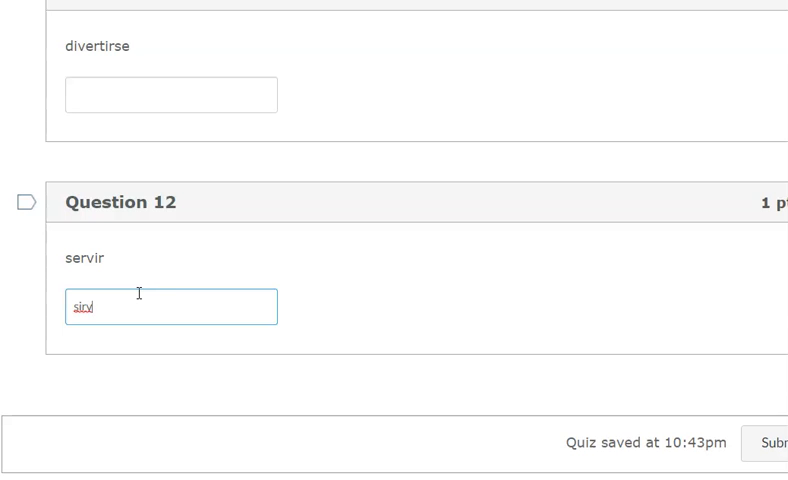
{"action": "key", "text": "ctrl+a"}
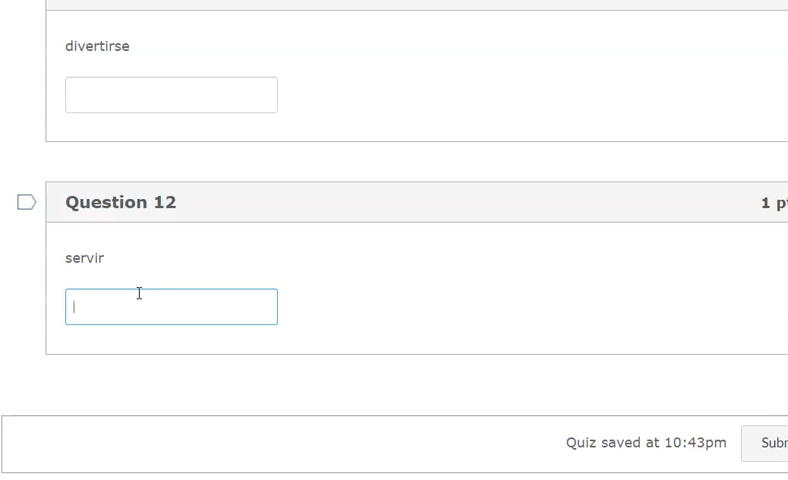
{"action": "mouse_move", "coordinate": [153, 278]}
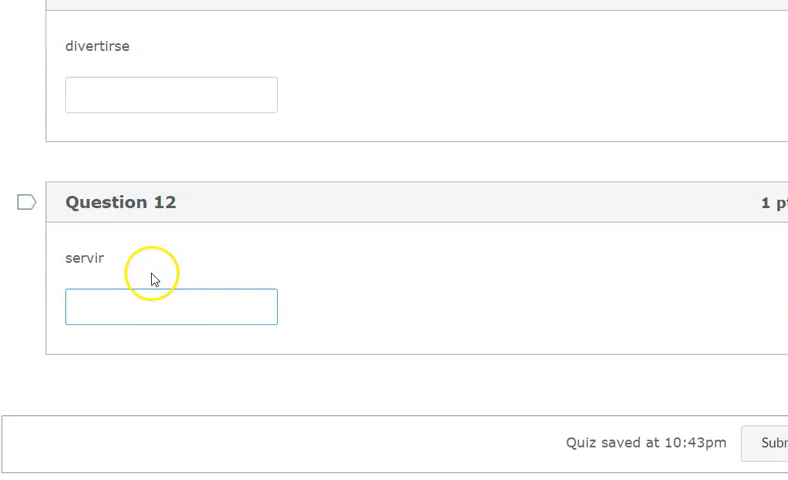